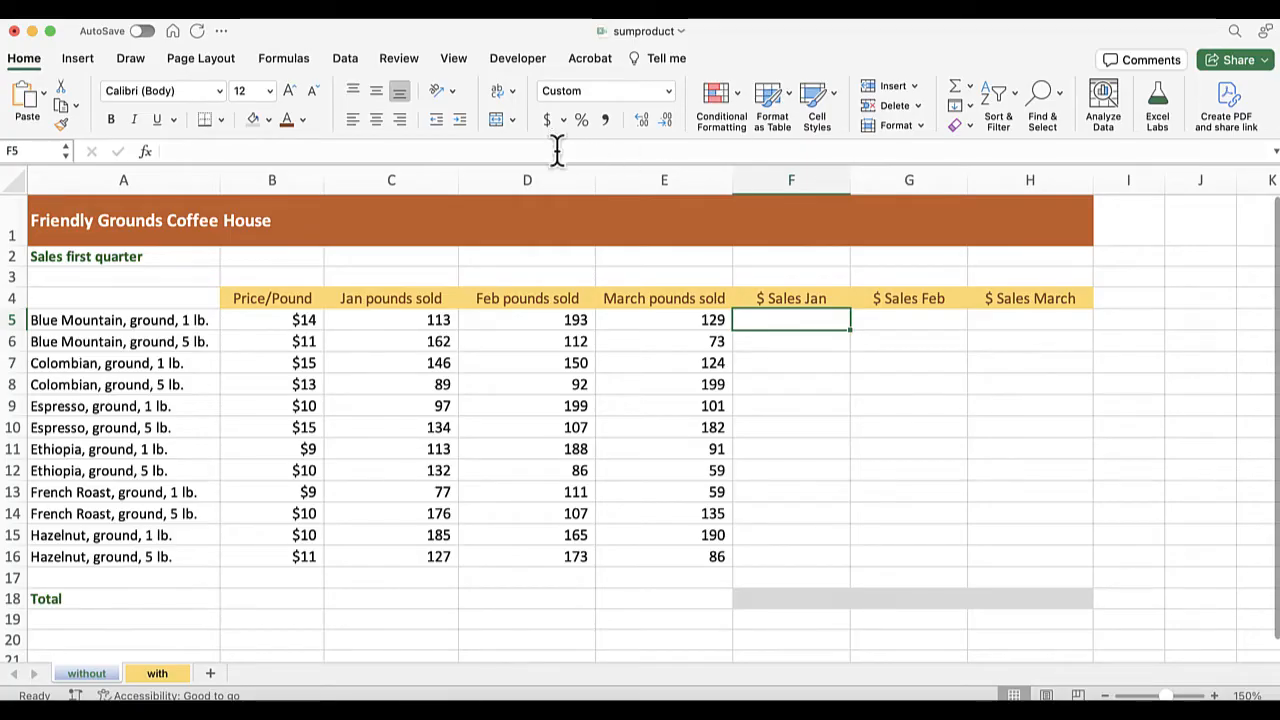
pyautogui.moveTo(271, 440)
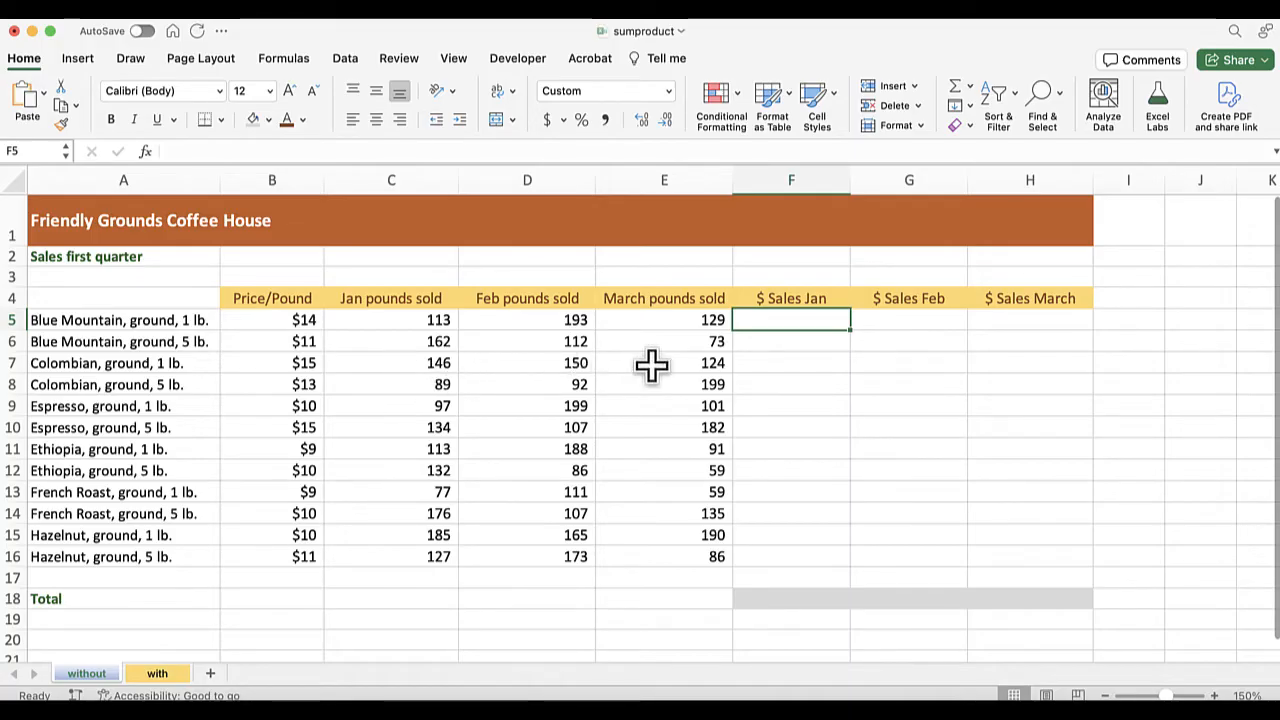
pyautogui.moveTo(997, 368)
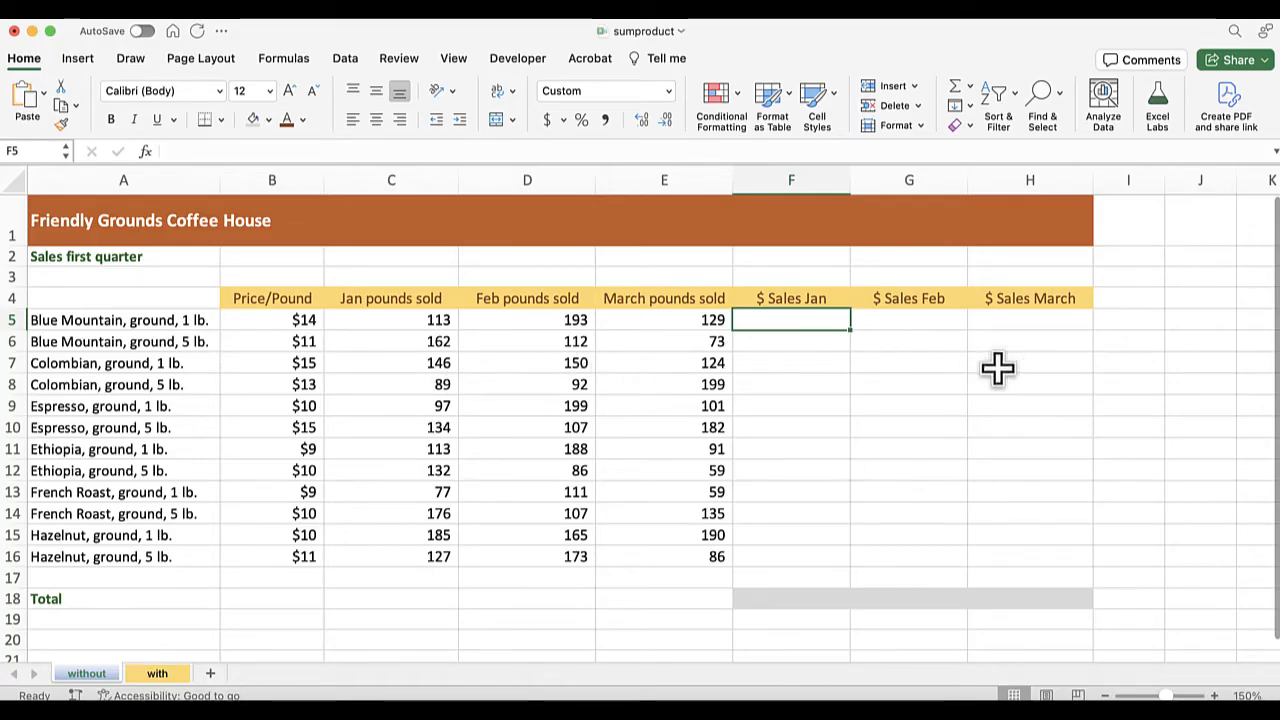
pyautogui.moveTo(985, 365)
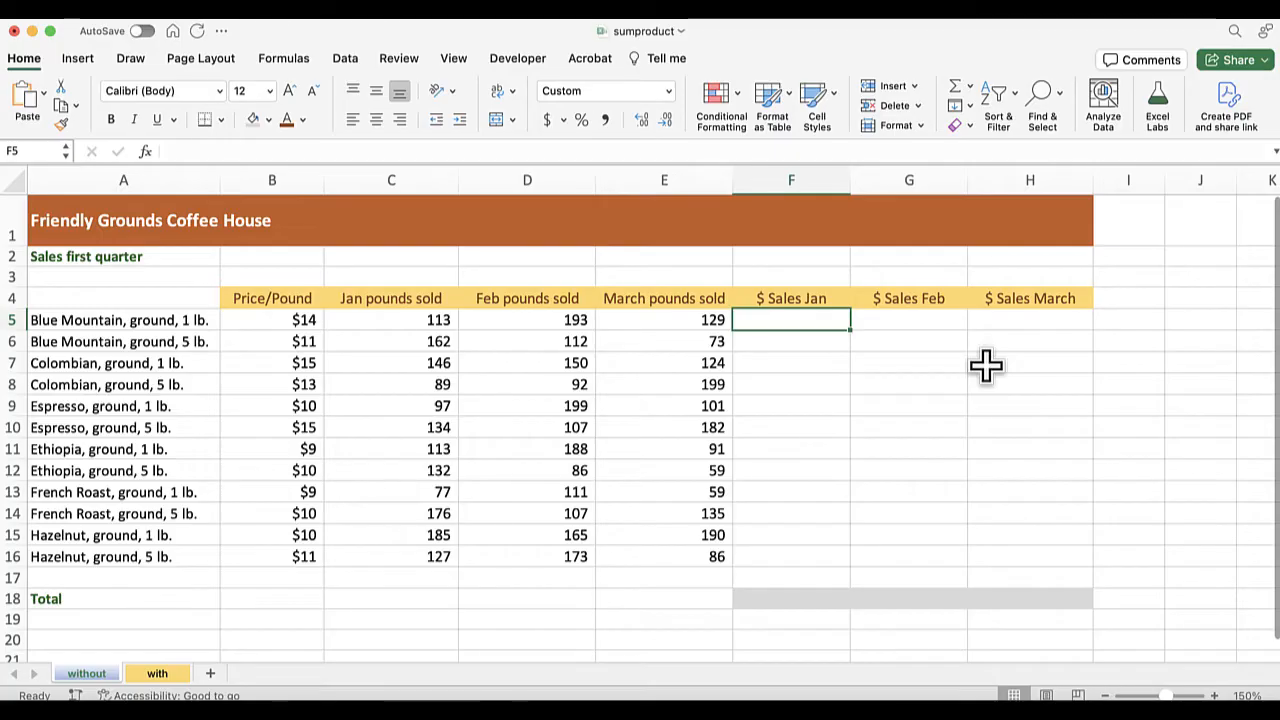
pyautogui.moveTo(913, 438)
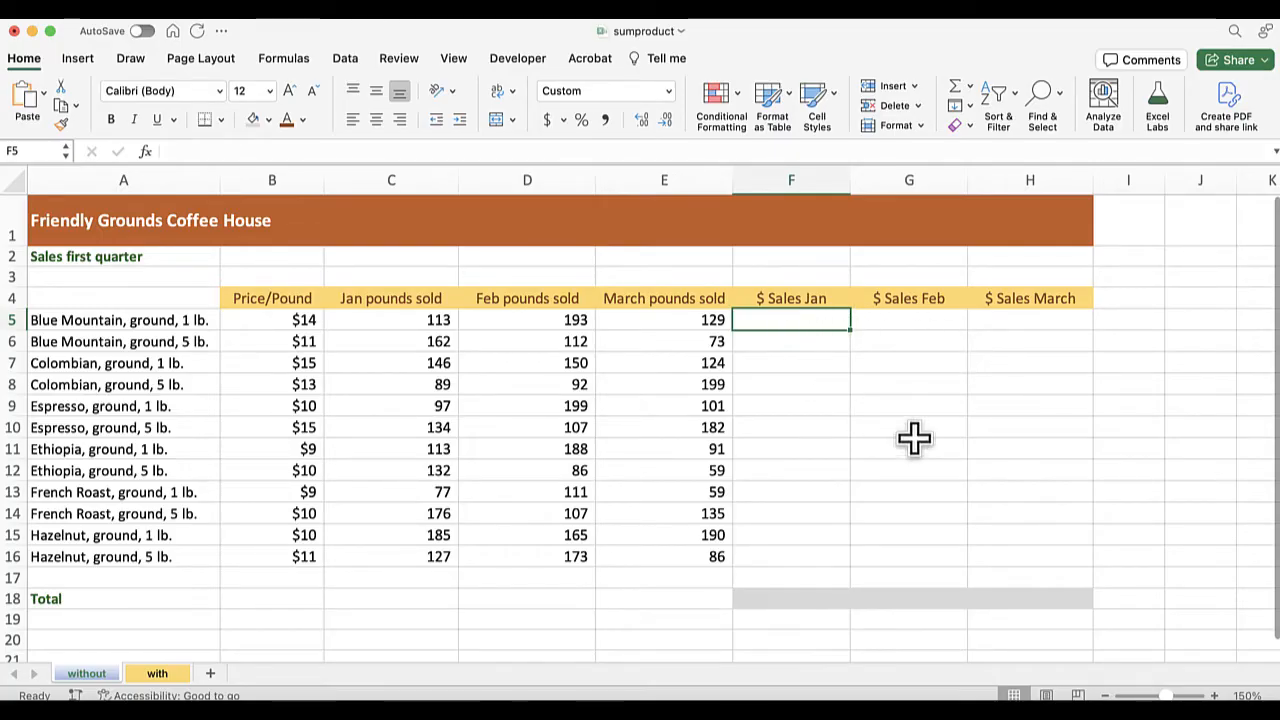
# Enter =$B5*C5 in F5, locking only the price column
pyautogui.write('=')
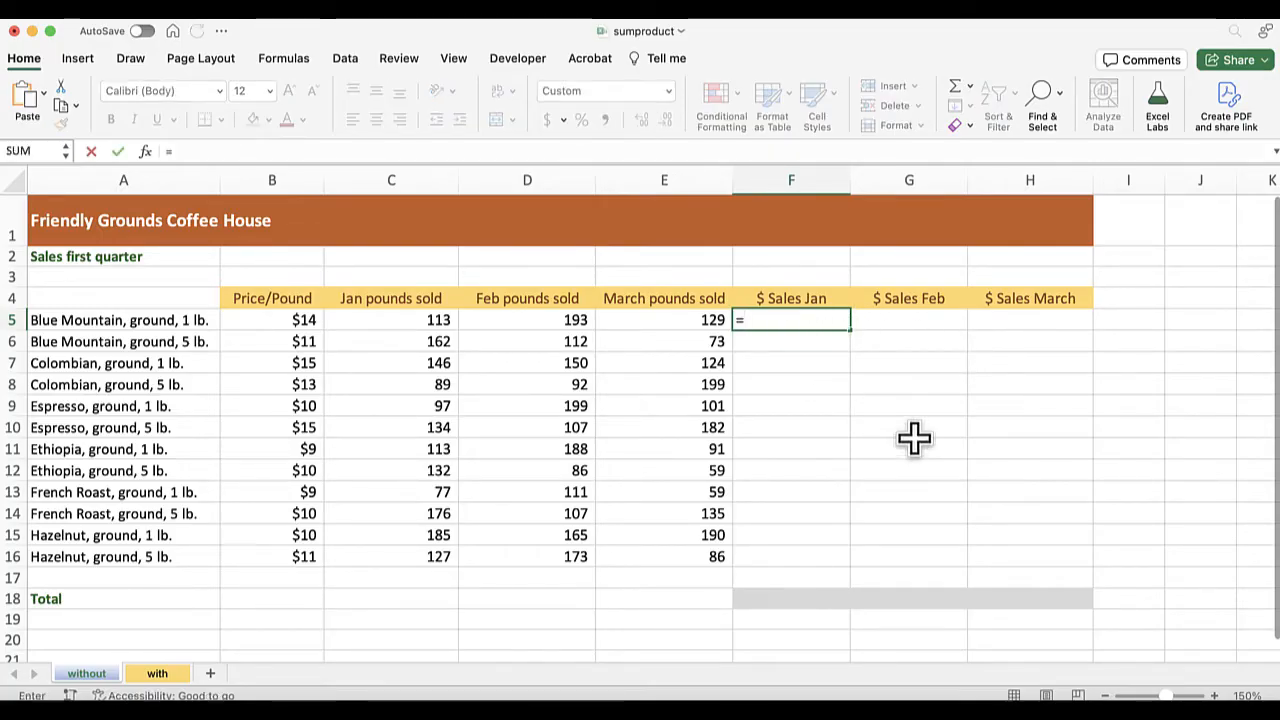
pyautogui.moveTo(272, 320)
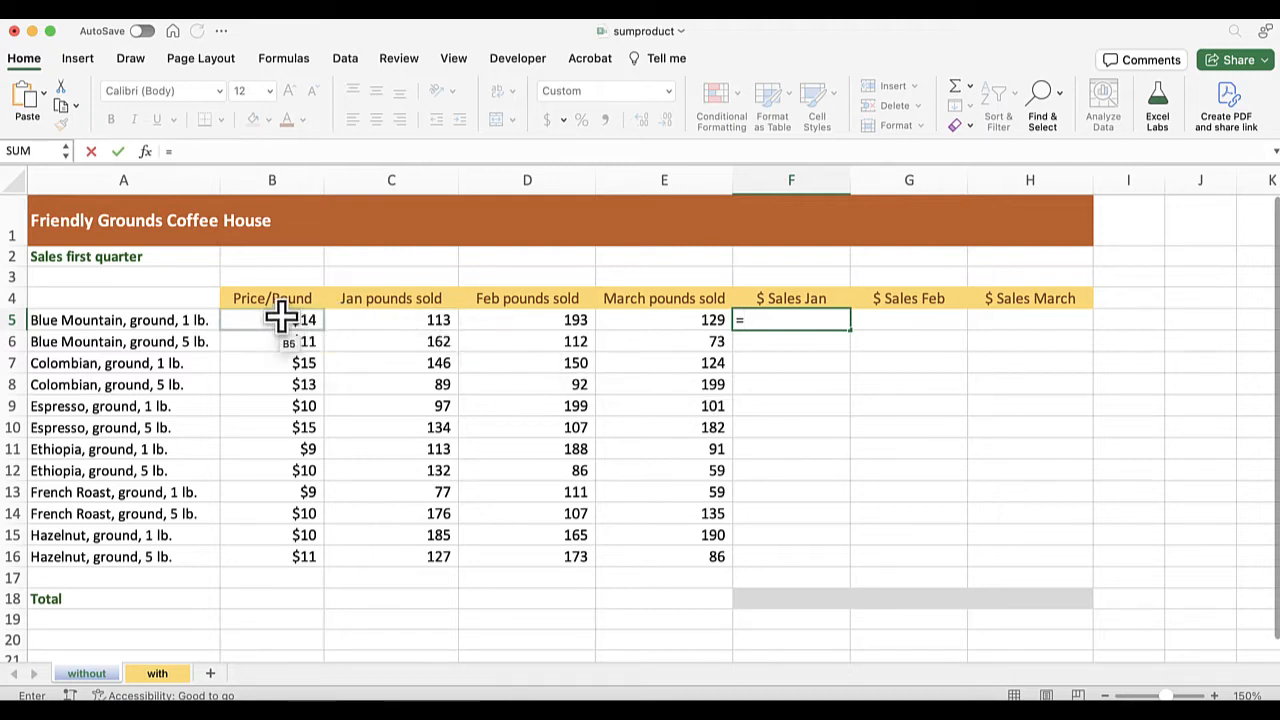
pyautogui.click(272, 320)
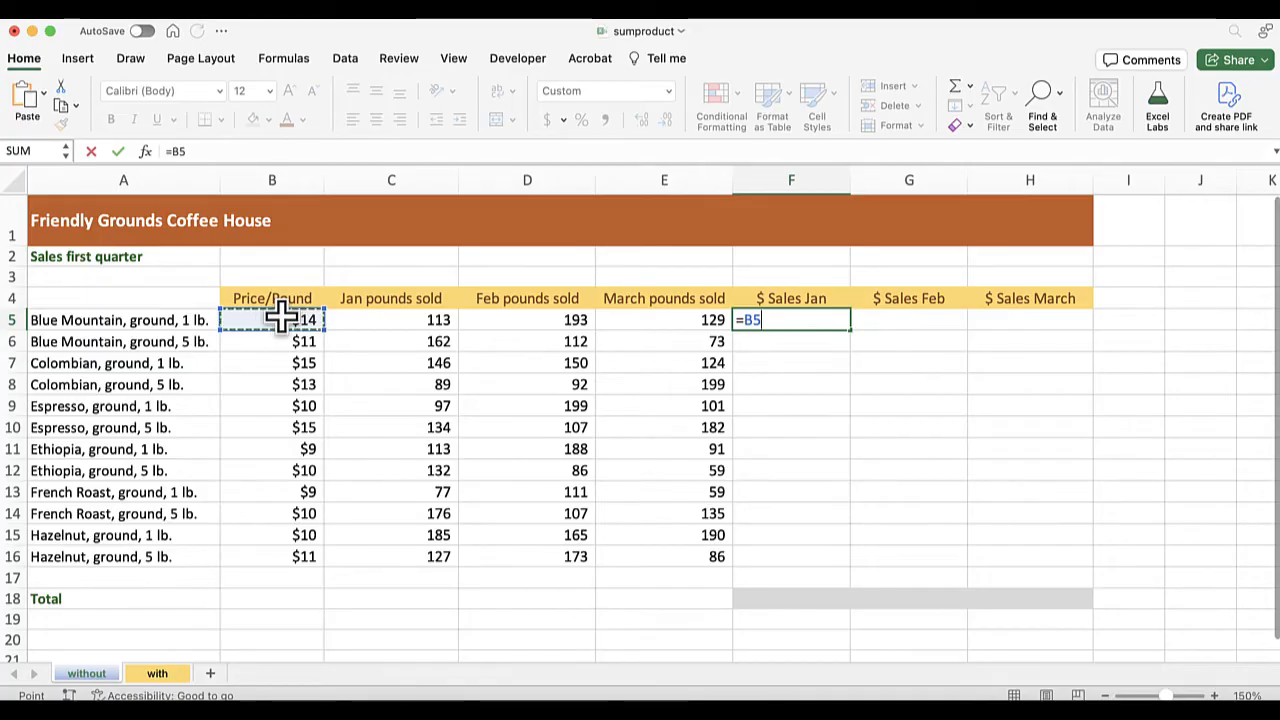
pyautogui.press('f4')
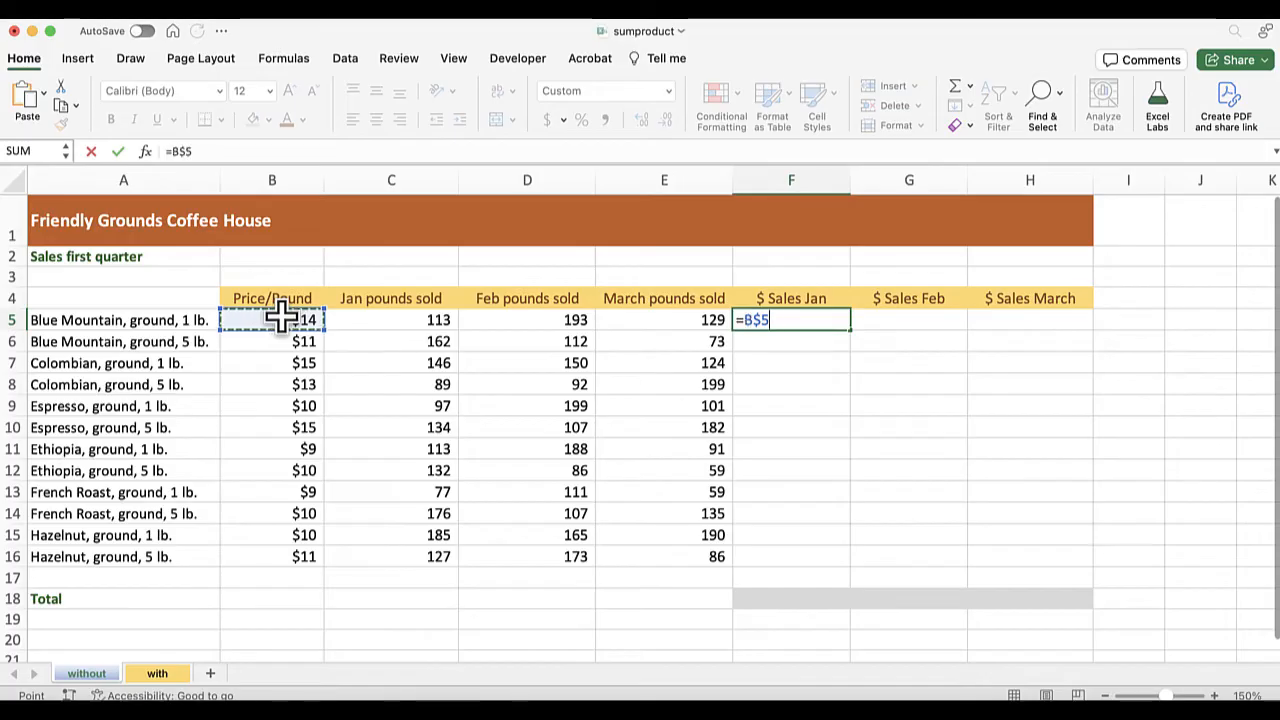
pyautogui.press('f4')
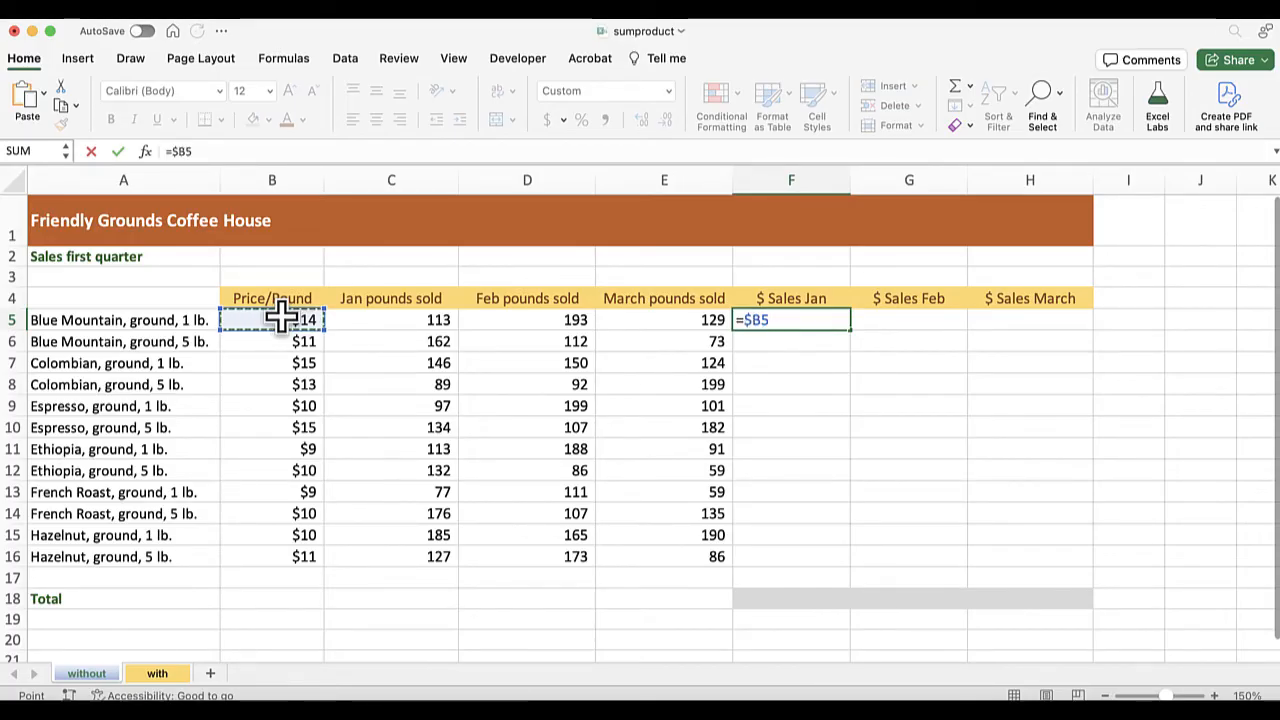
pyautogui.write('*')
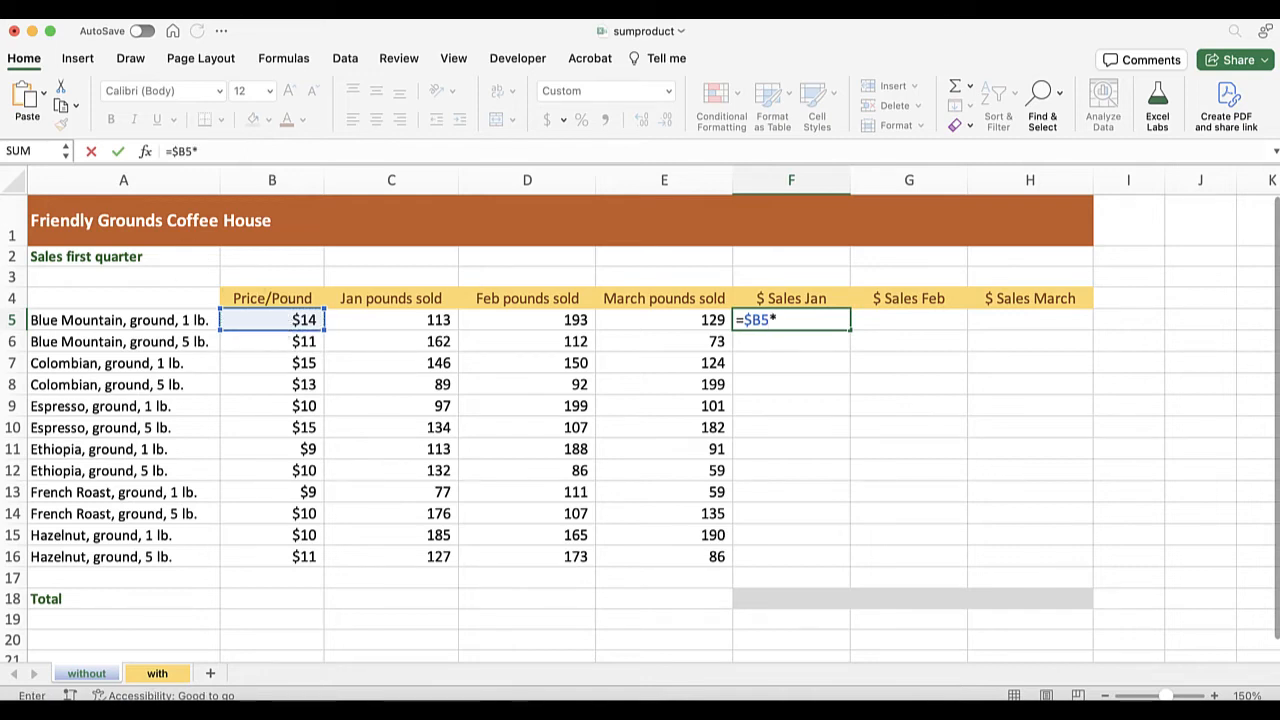
pyautogui.click(391, 319)
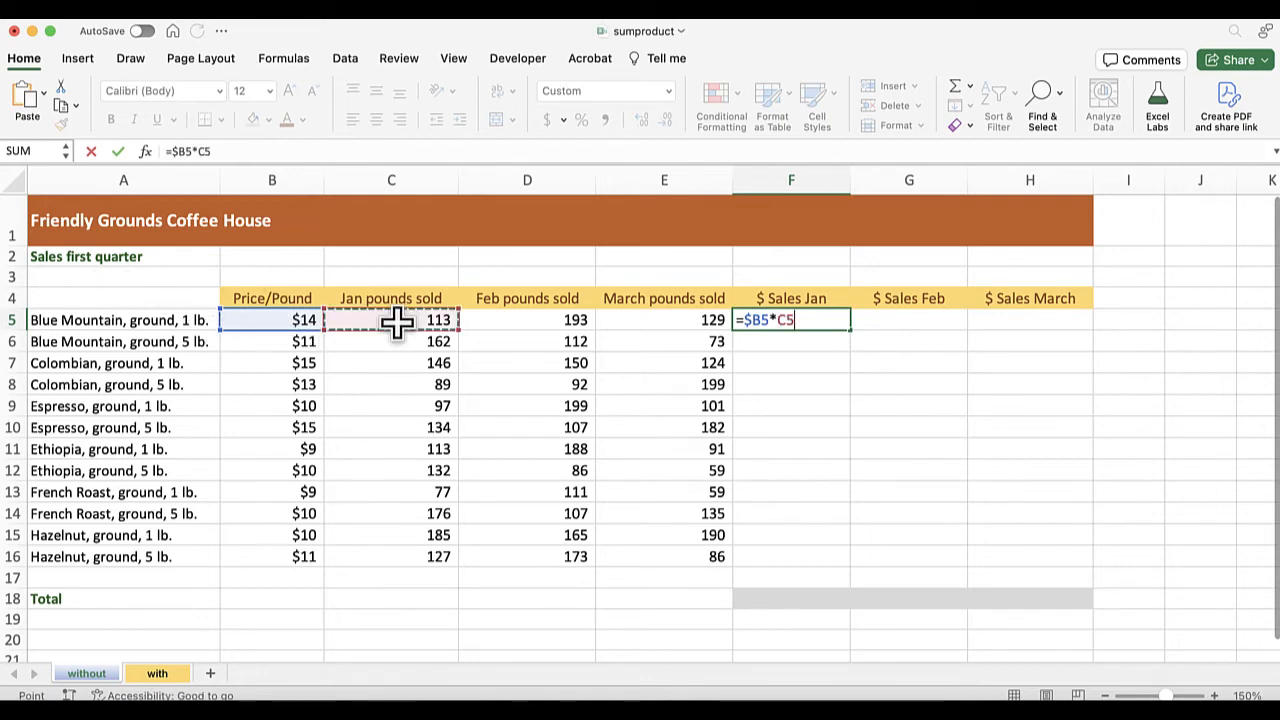
pyautogui.moveTo(406, 235)
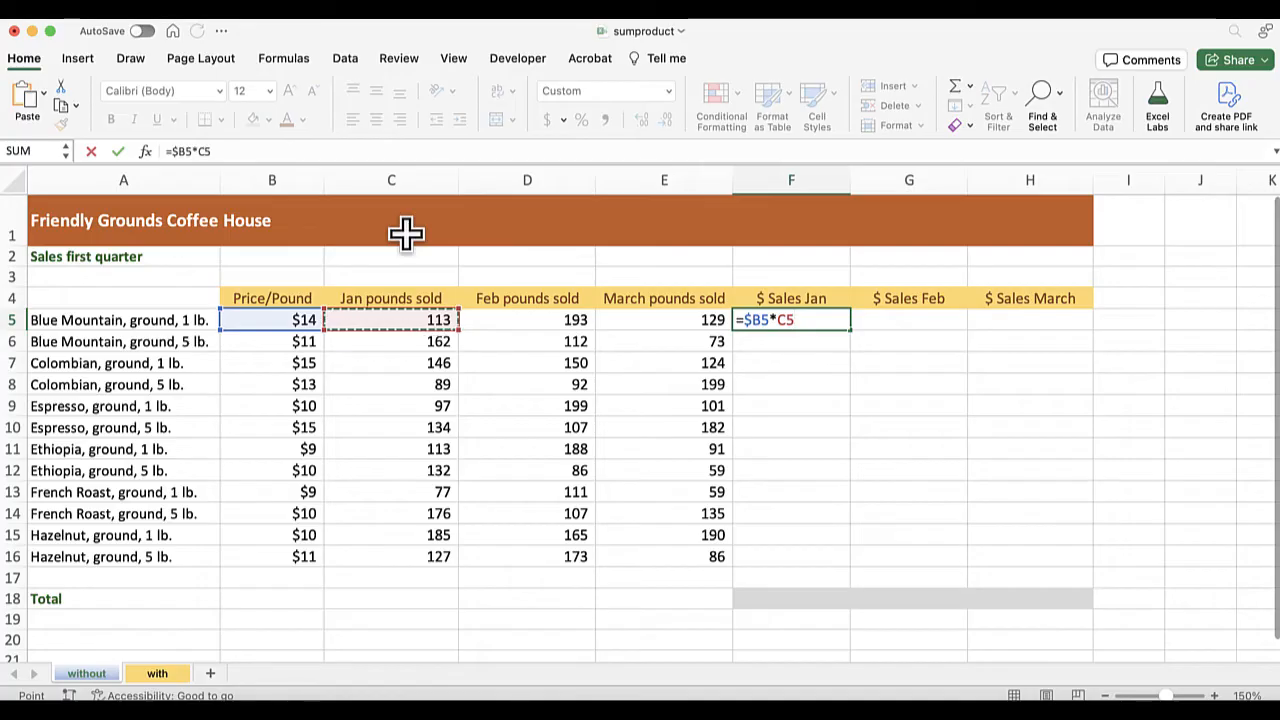
# Confirm =$B5*C5 and fill it across F5:H5 and down to row 16
pyautogui.press('Return')
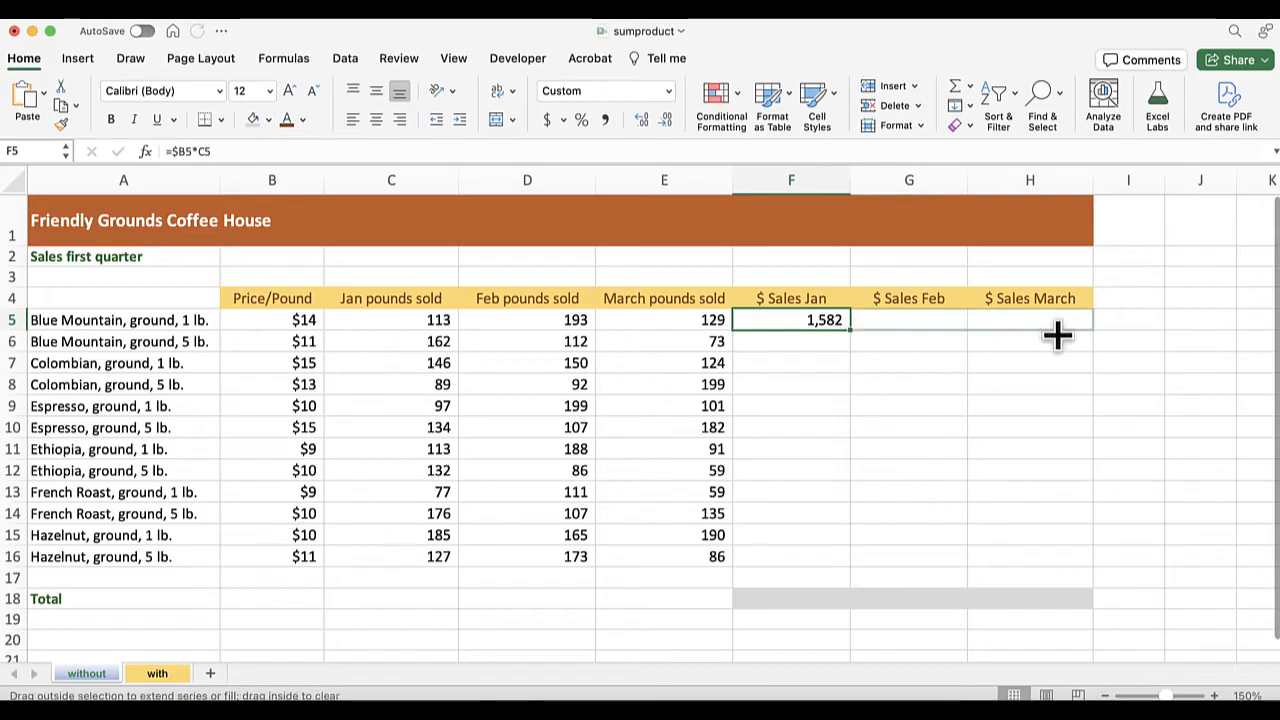
pyautogui.moveTo(848, 319); pyautogui.dragTo(1090, 319)
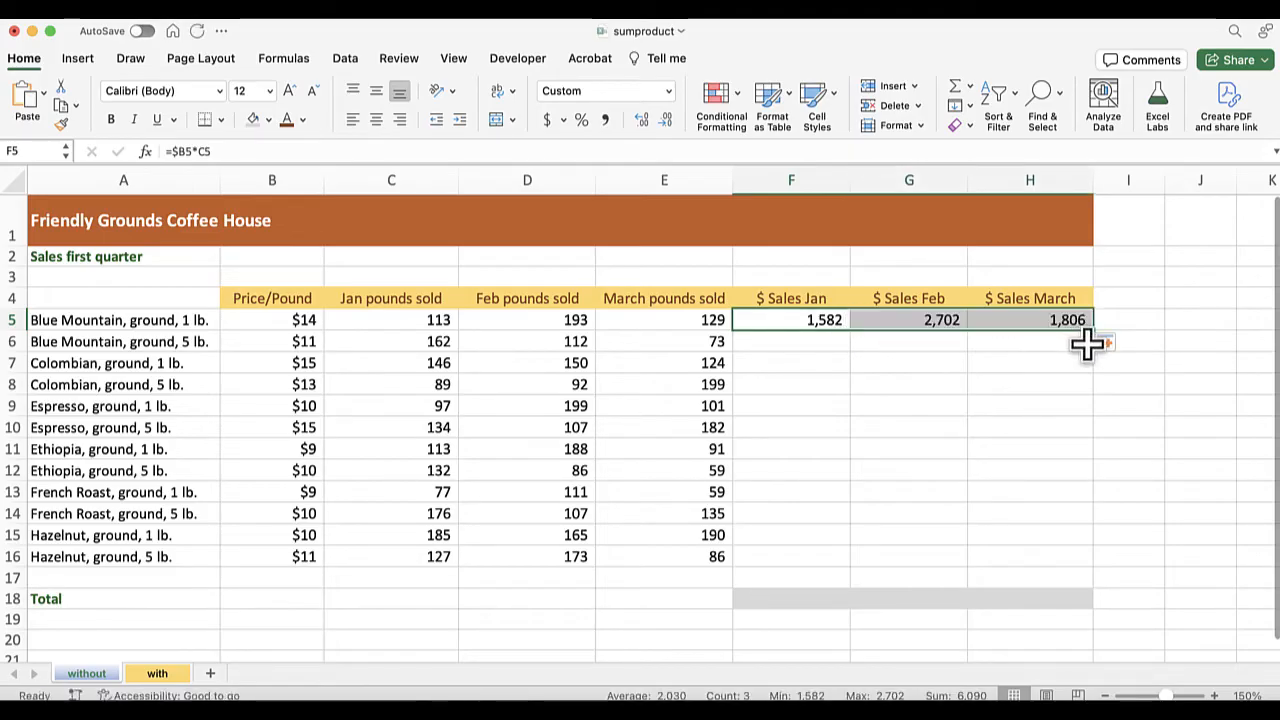
pyautogui.moveTo(1094, 330); pyautogui.dragTo(1094, 556)
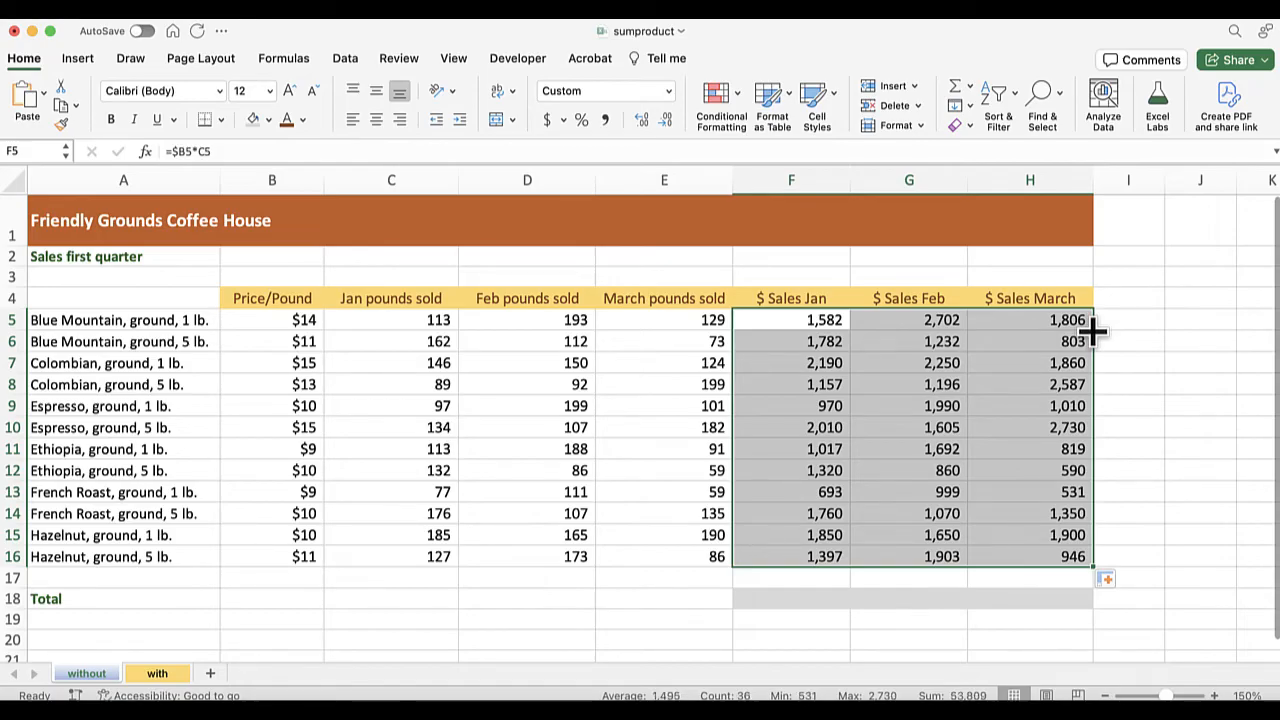
pyautogui.moveTo(910, 467)
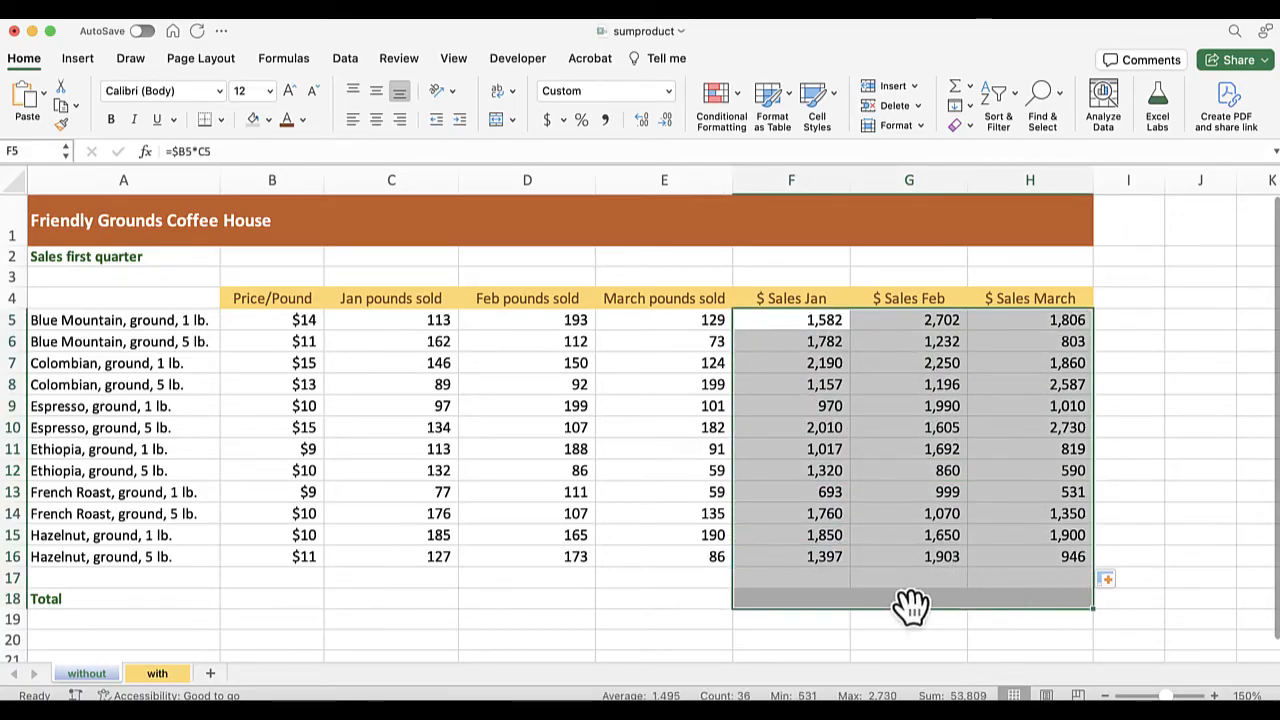
pyautogui.moveTo(872, 586)
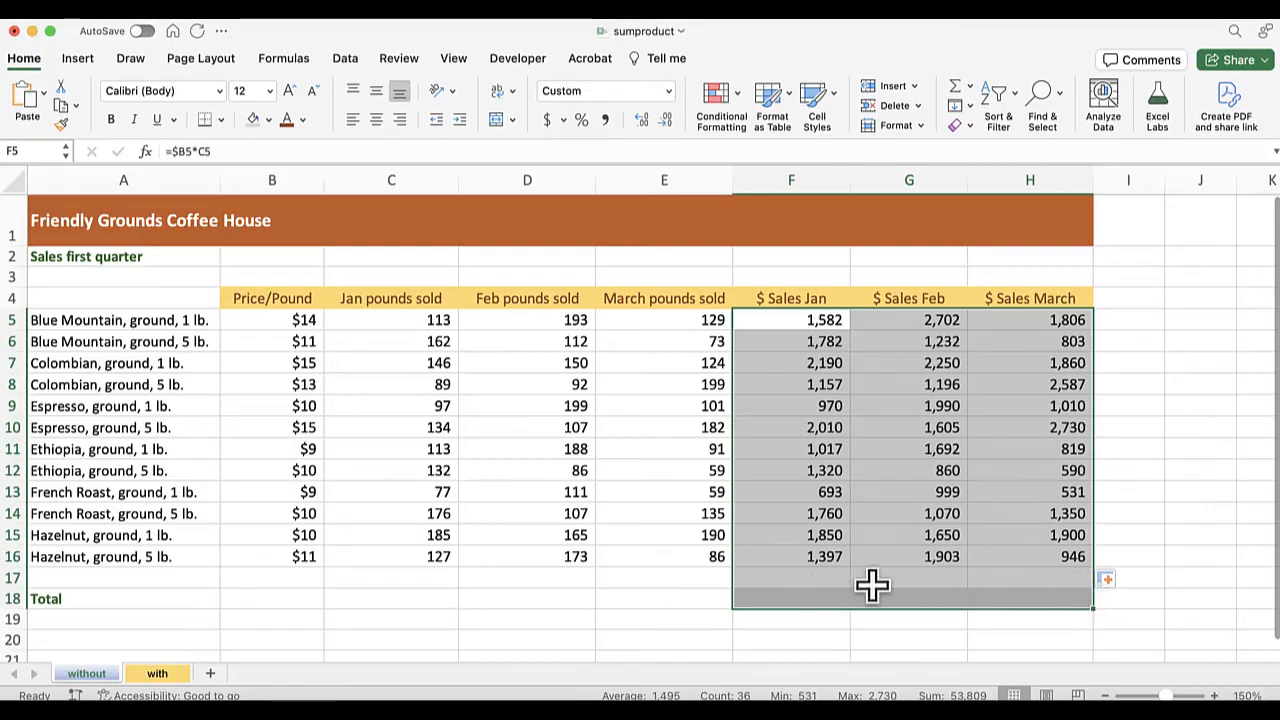
pyautogui.moveTo(985, 150)
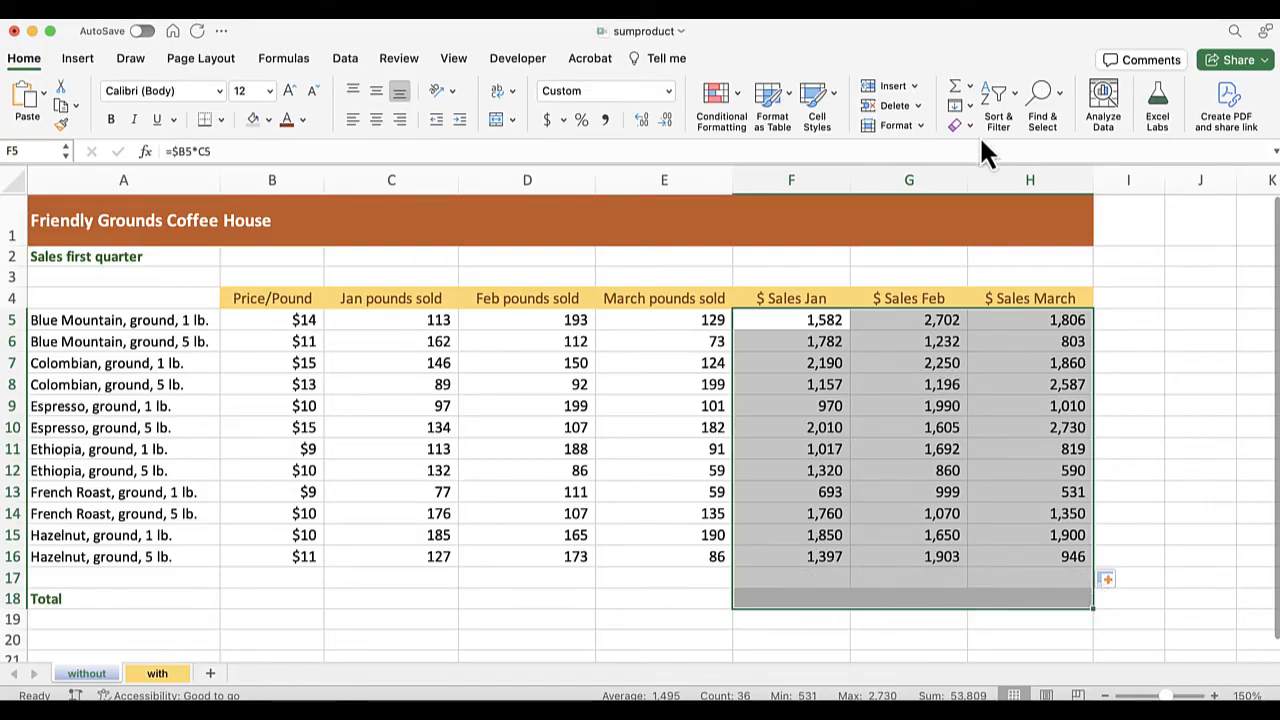
# AutoSum F18:H18 to total the three sales columns: 17,728, 19,149 and 16,932
pyautogui.click(953, 90)
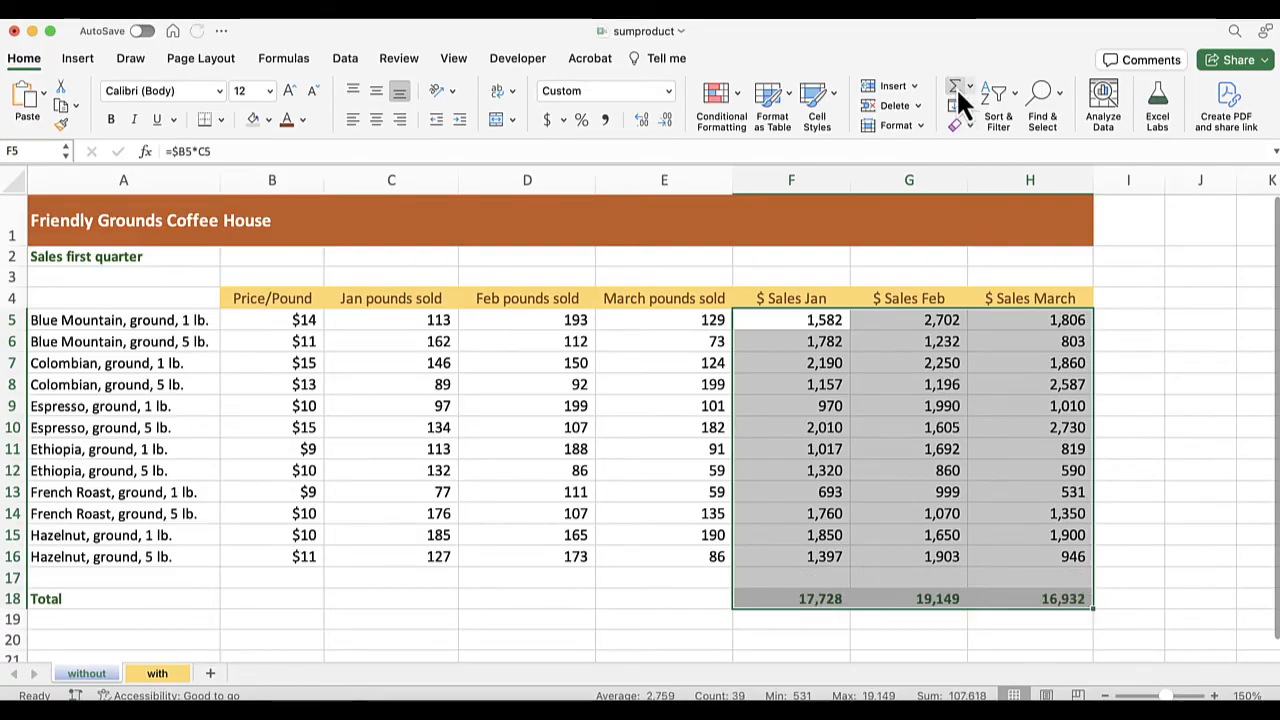
pyautogui.click(791, 598)
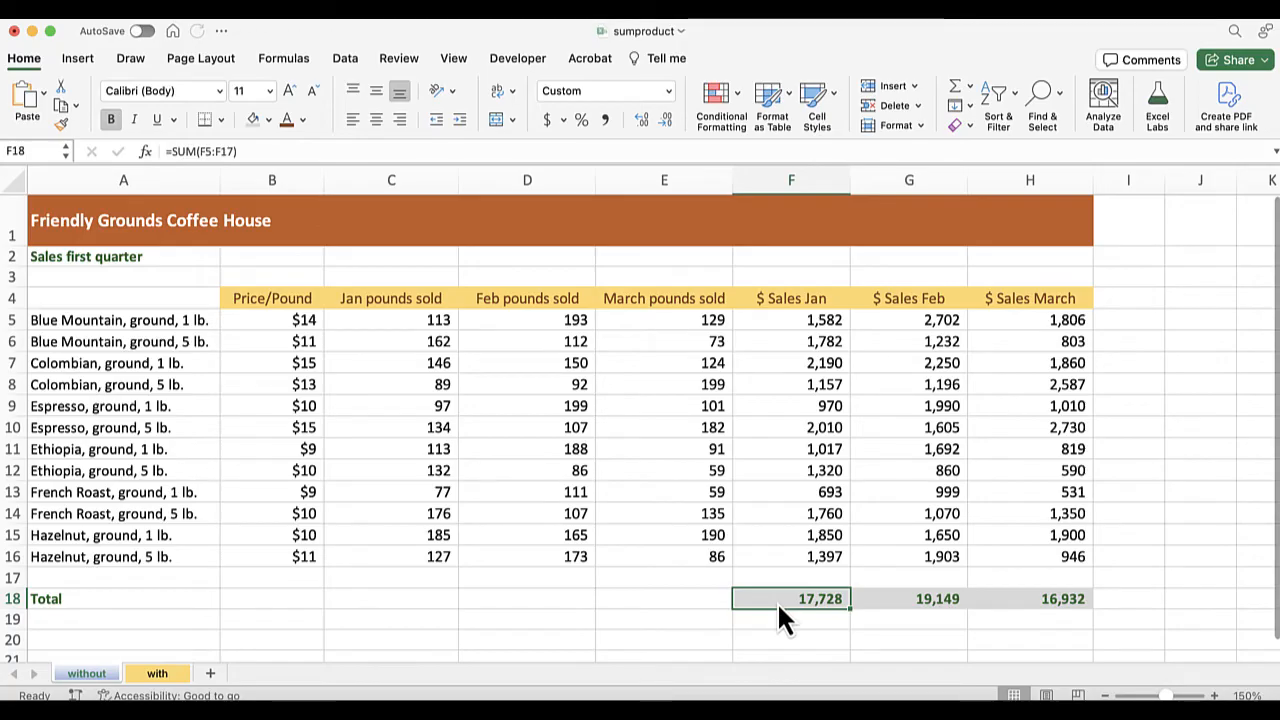
pyautogui.moveTo(175, 685)
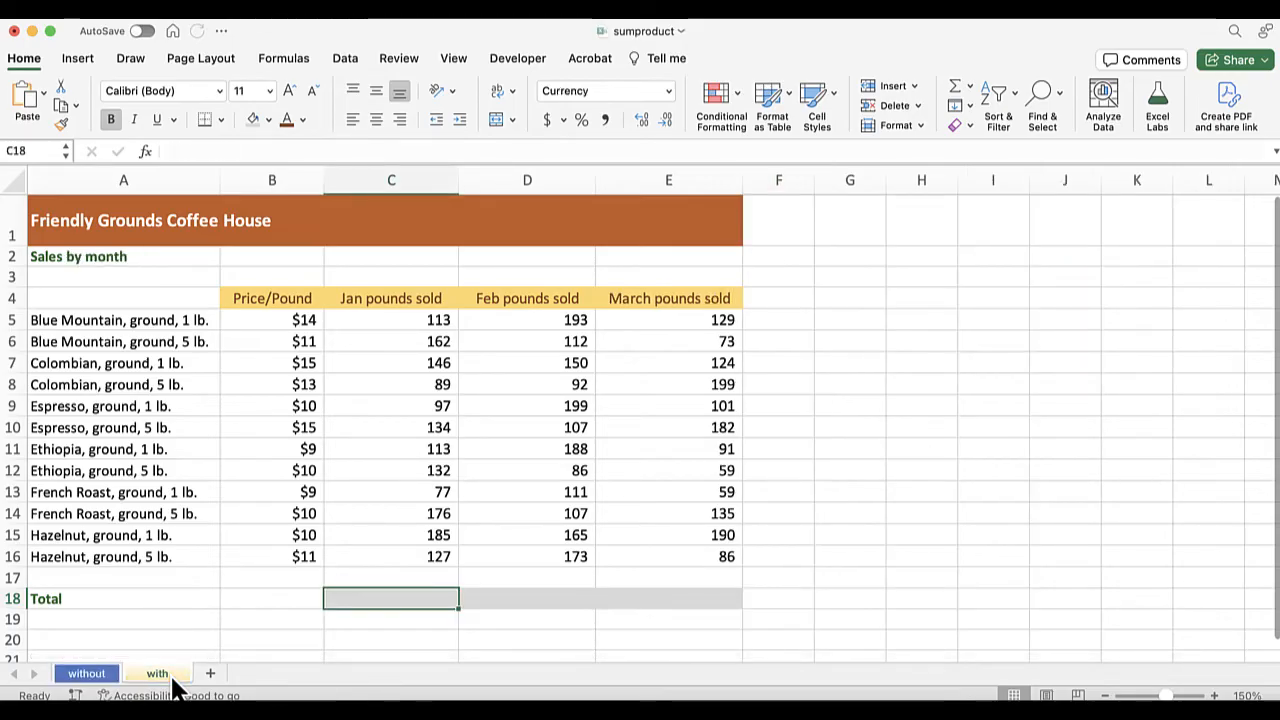
# Start =SUMPRODUCT( in C18 with the absolute price range B5:B16
pyautogui.write('=')
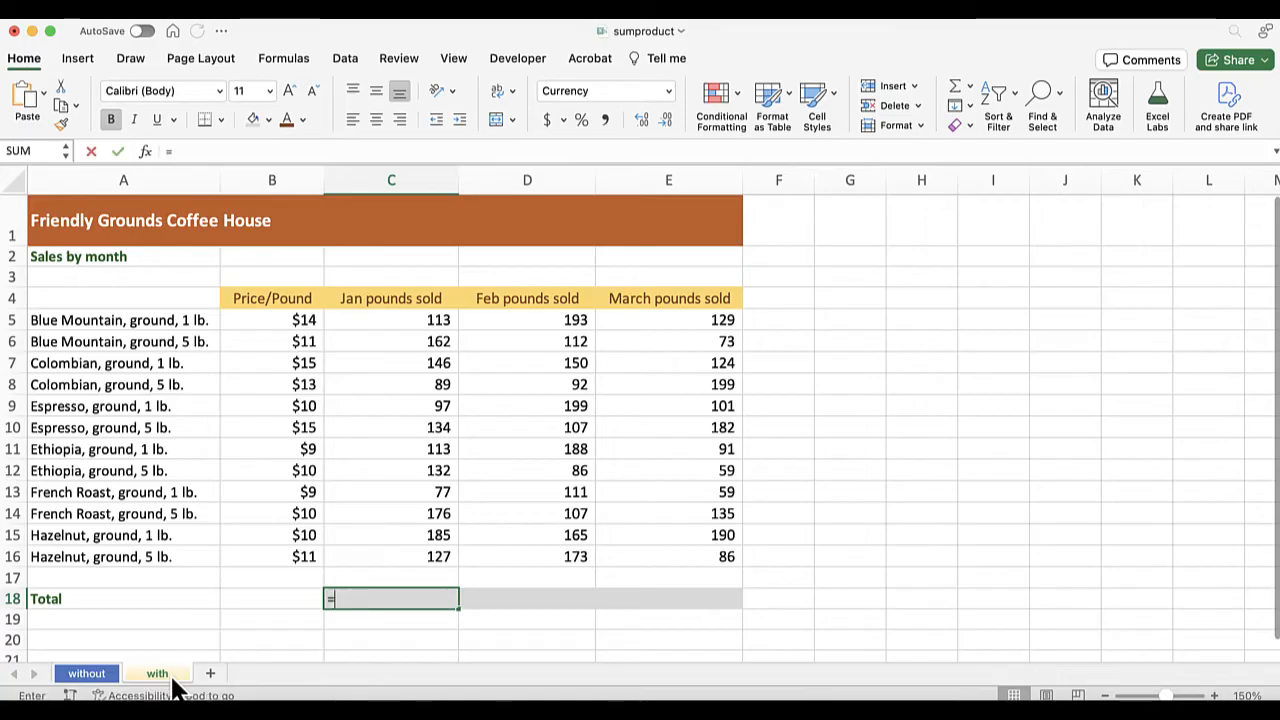
pyautogui.write('=sump')
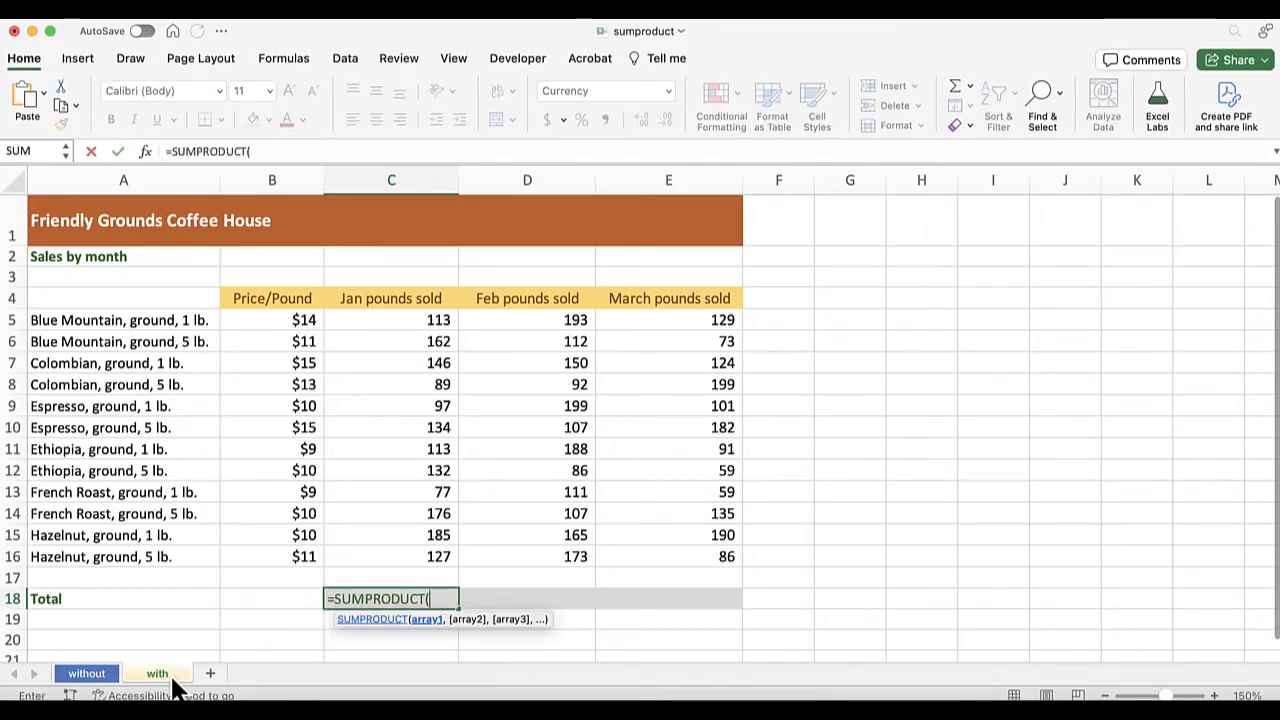
pyautogui.moveTo(272, 340)
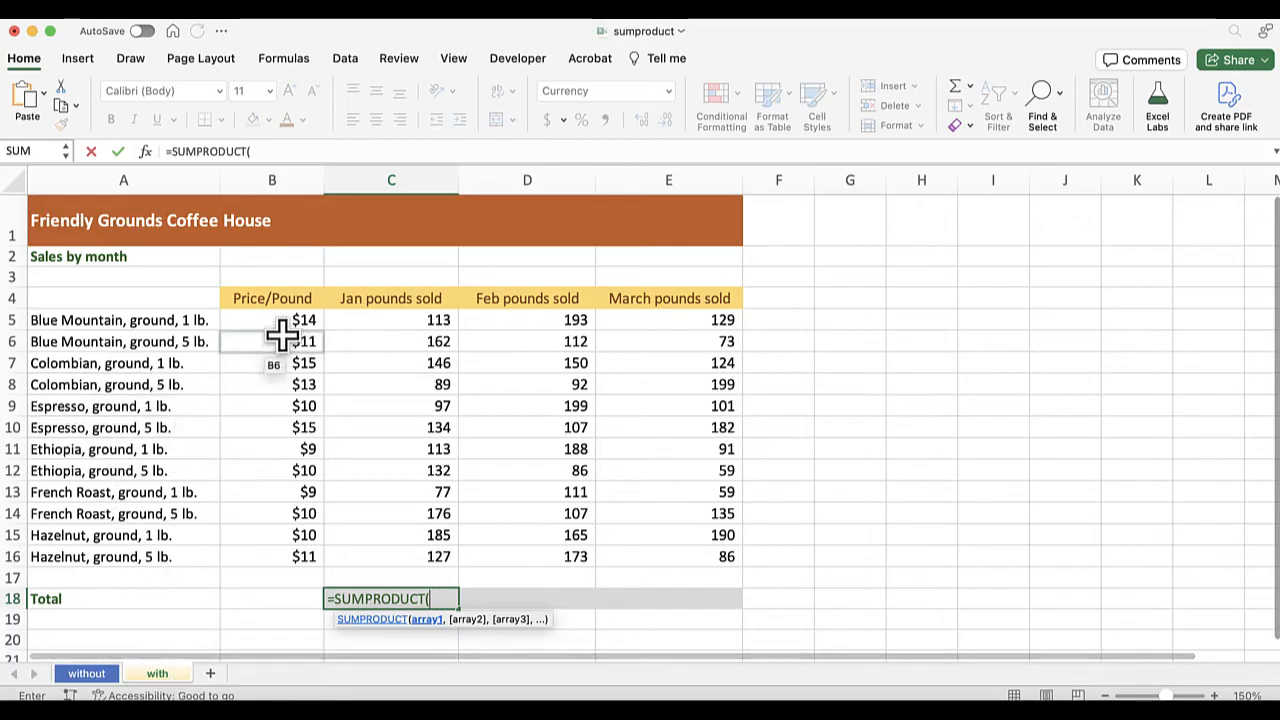
pyautogui.moveTo(272, 319); pyautogui.dragTo(272, 448)
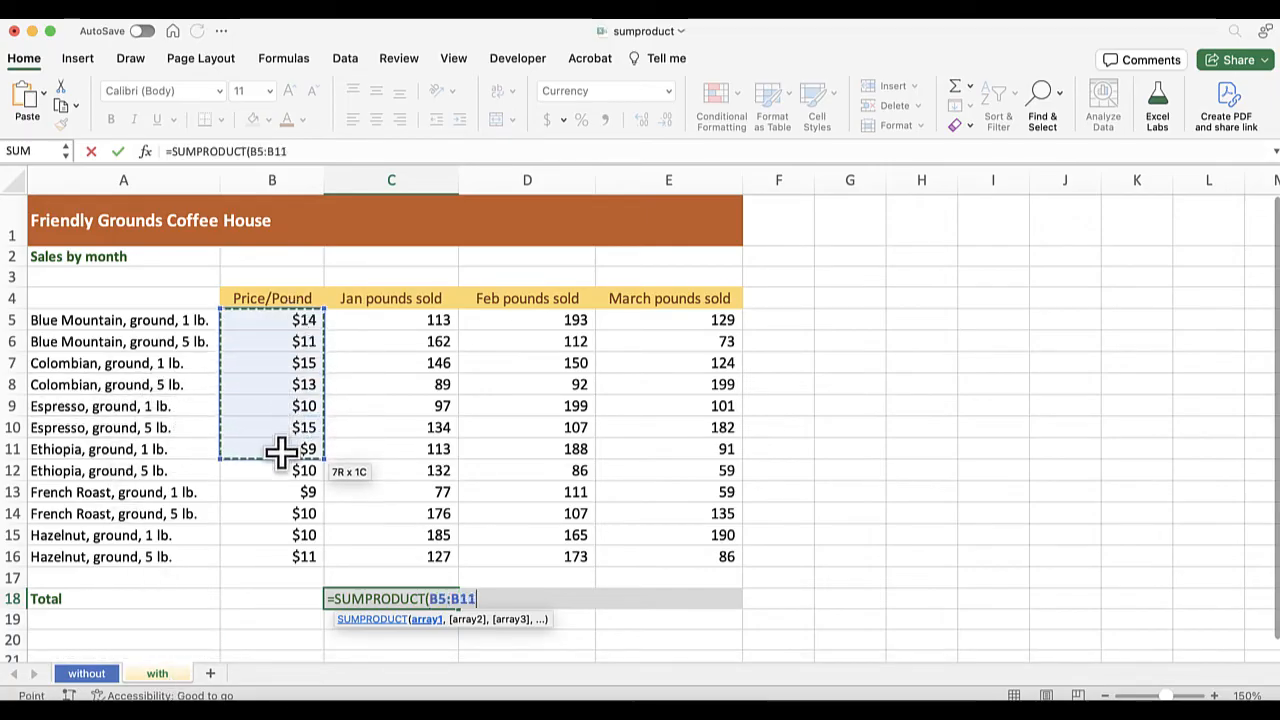
pyautogui.moveTo(283, 450); pyautogui.dragTo(283, 553)
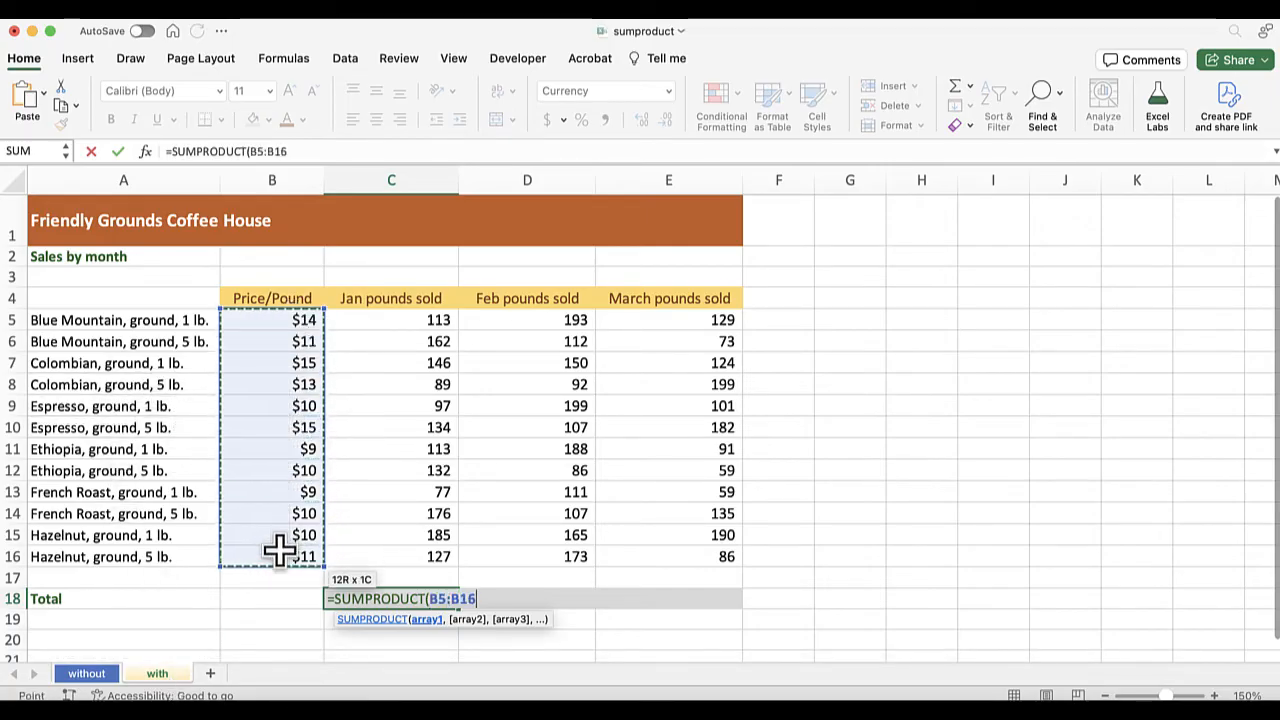
pyautogui.press('f4')
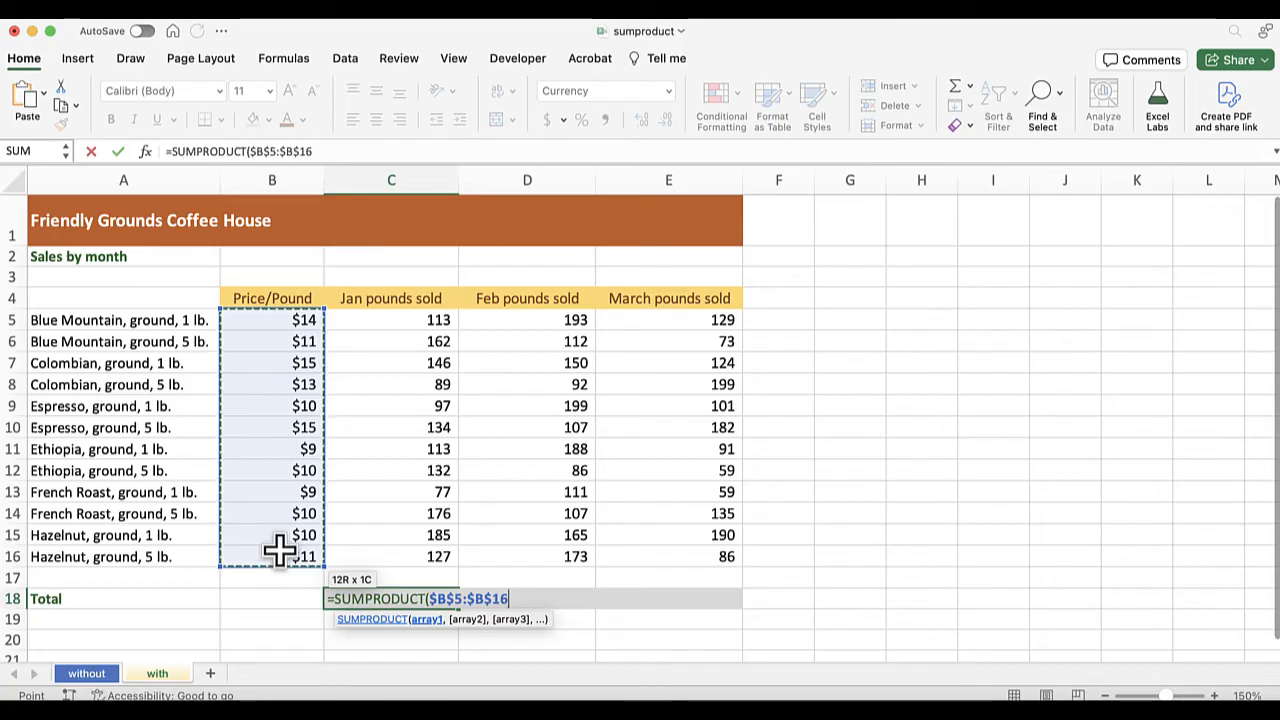
# Add the January pounds range C5:C16 as the second array and close the formula
pyautogui.write(',')
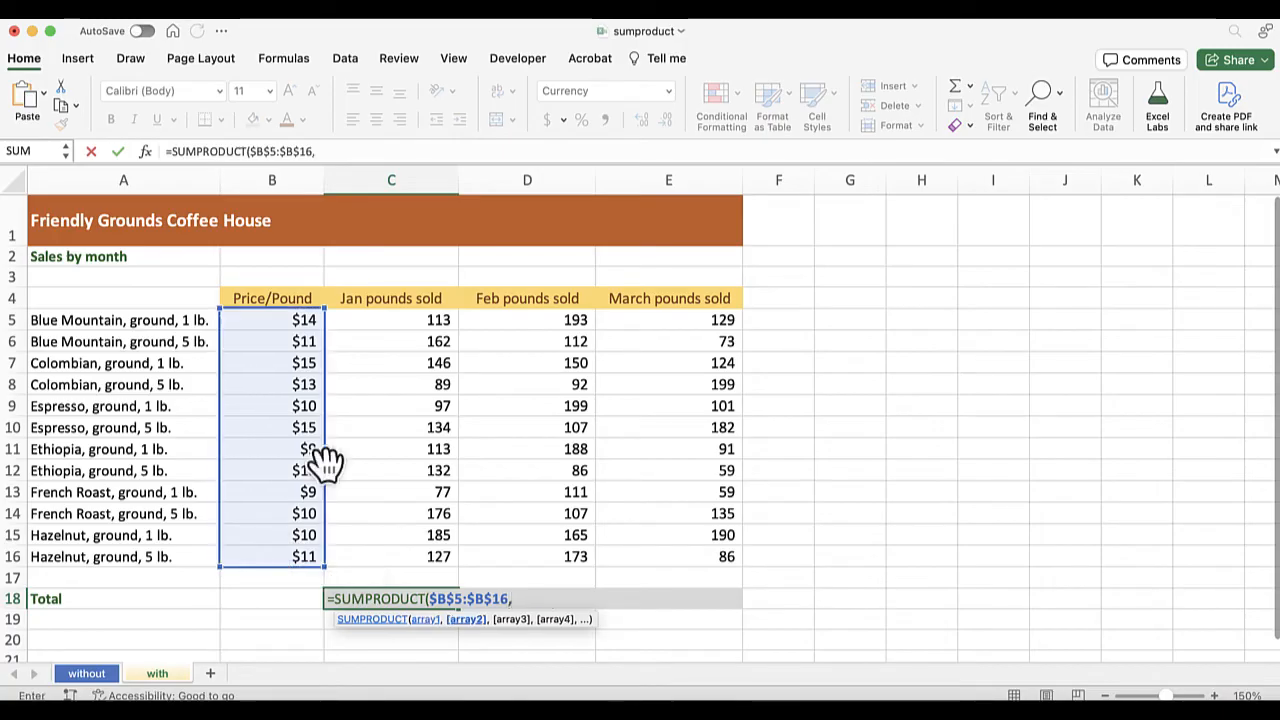
pyautogui.moveTo(391, 320); pyautogui.dragTo(391, 470)
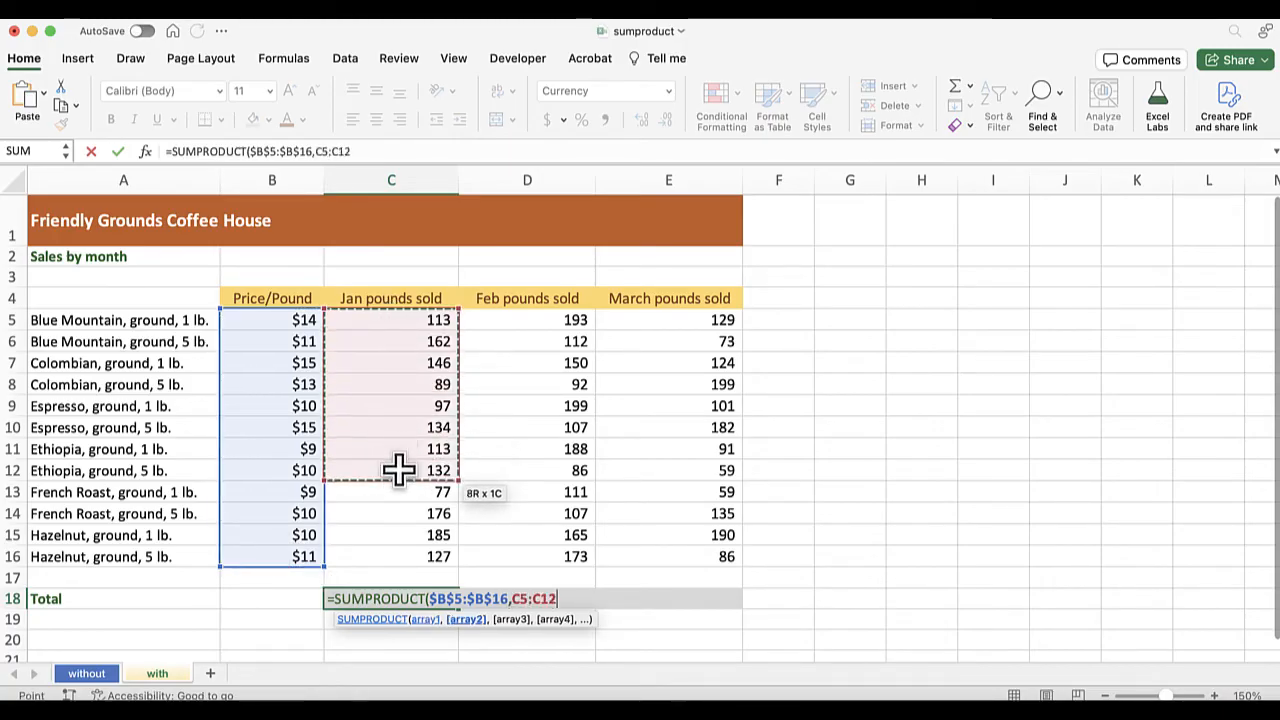
pyautogui.moveTo(398, 470); pyautogui.dragTo(398, 556)
pyautogui.write('6(')
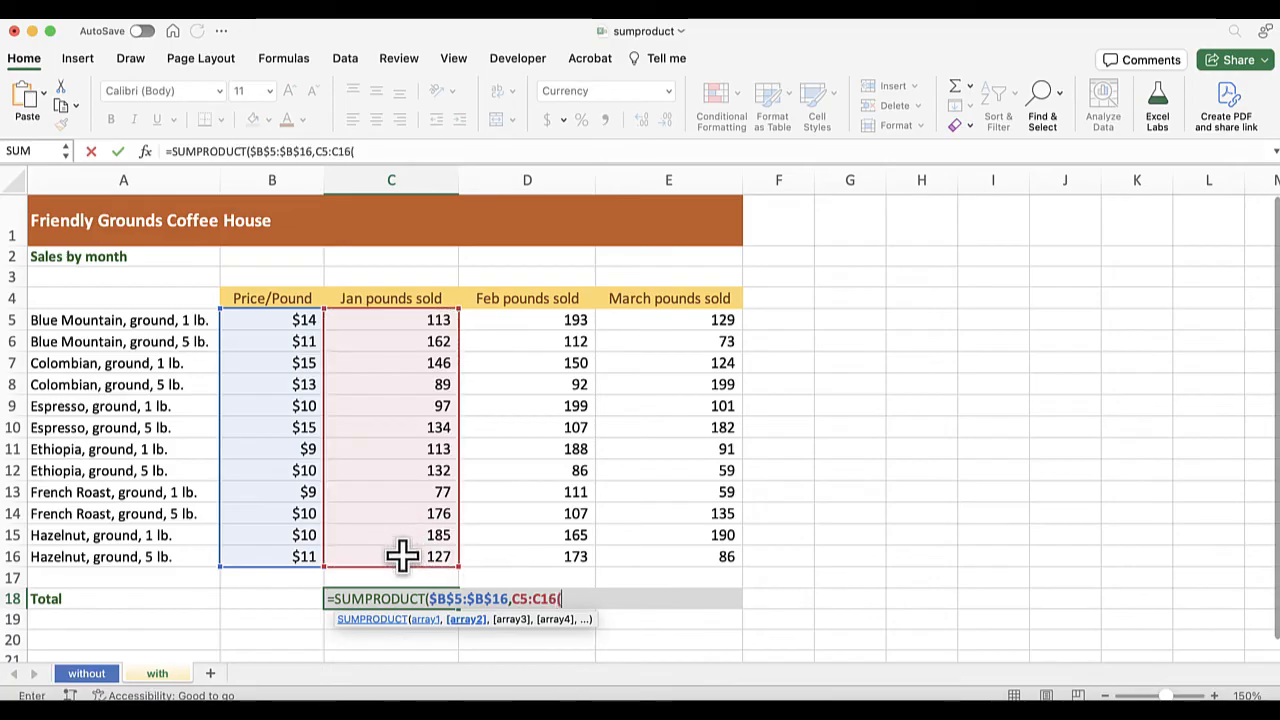
pyautogui.write(')')
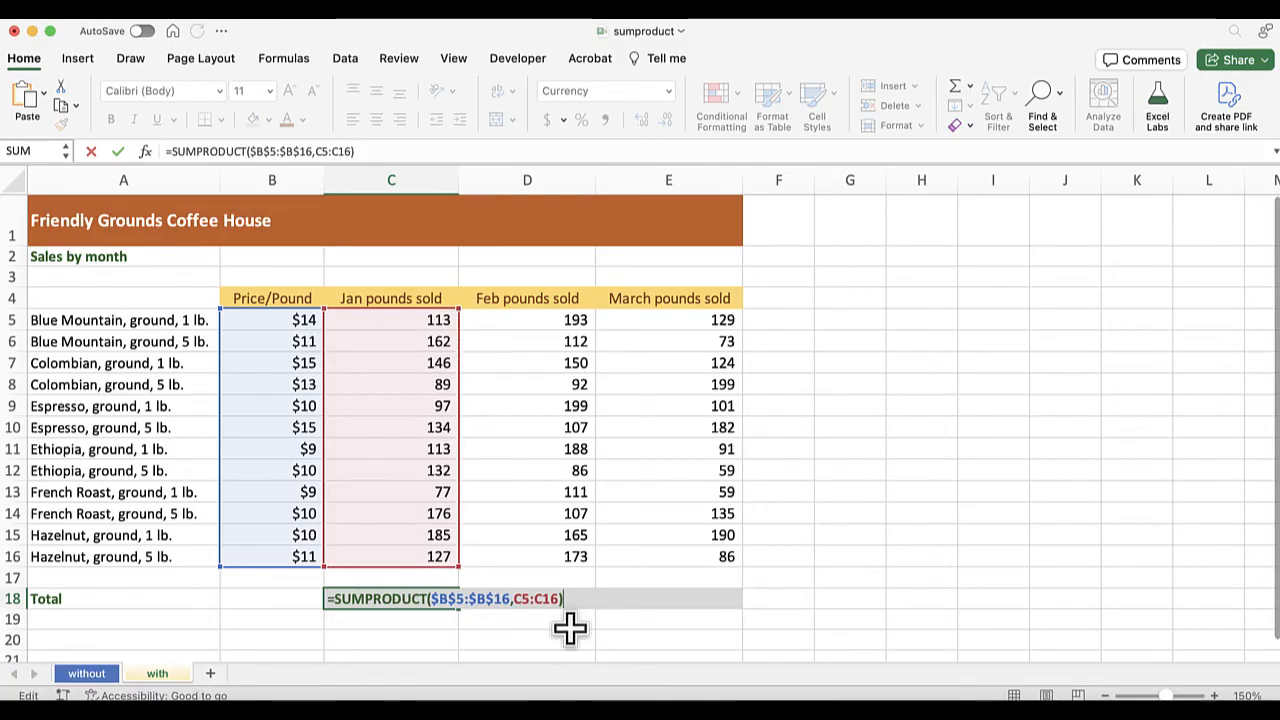
# Confirm the C18 SUMPRODUCT and fill it to D18:E18, giving $17,728, $19,149, $16,932
pyautogui.press('Return')
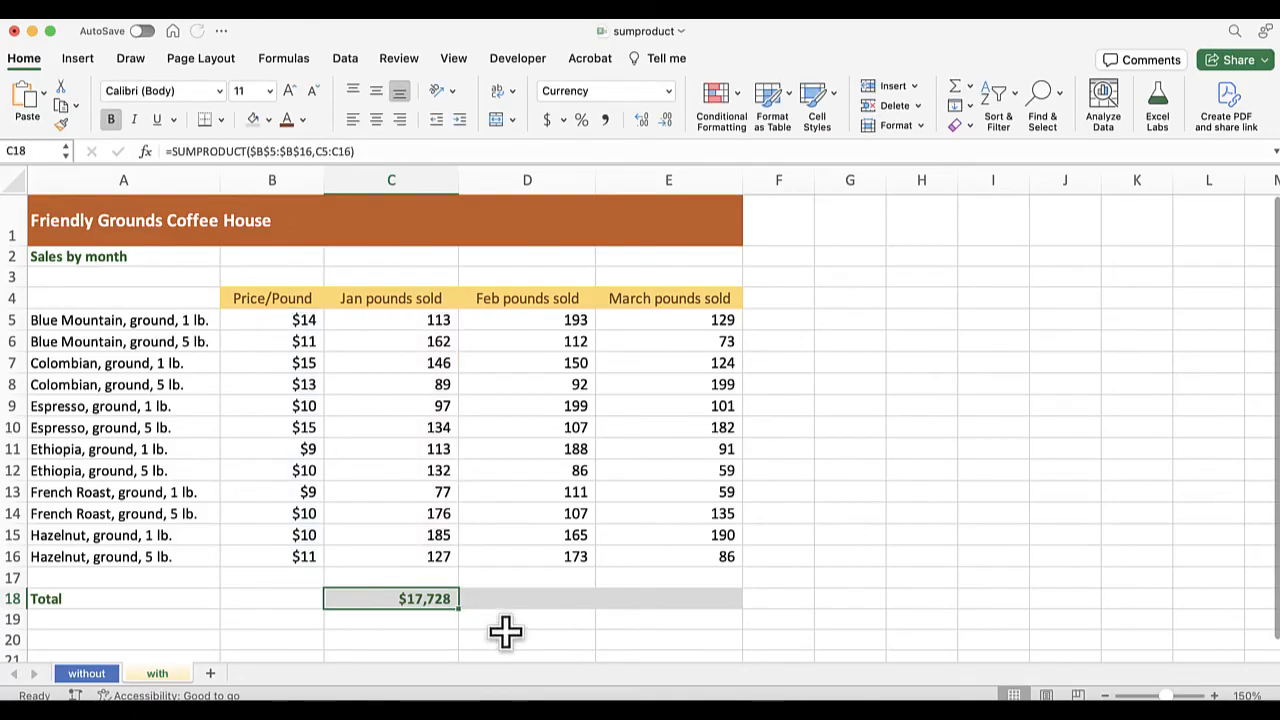
pyautogui.moveTo(430, 598); pyautogui.dragTo(548, 604)
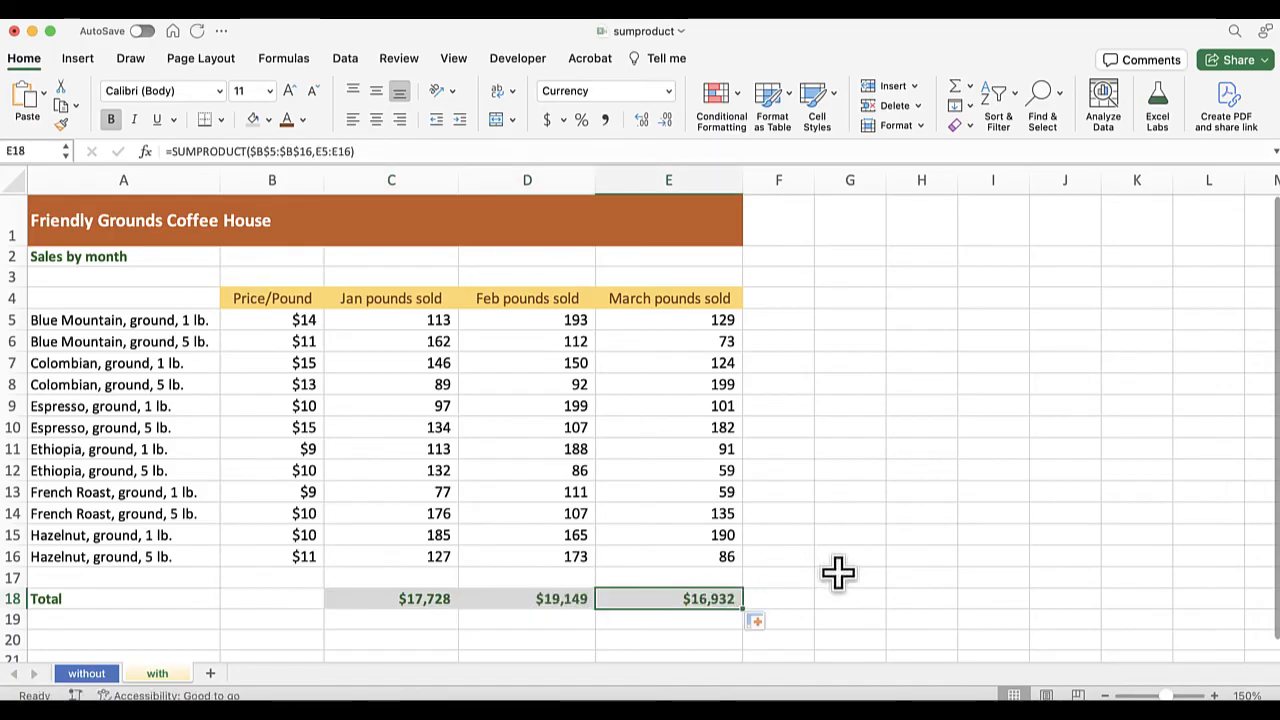
pyautogui.moveTo(845, 590)
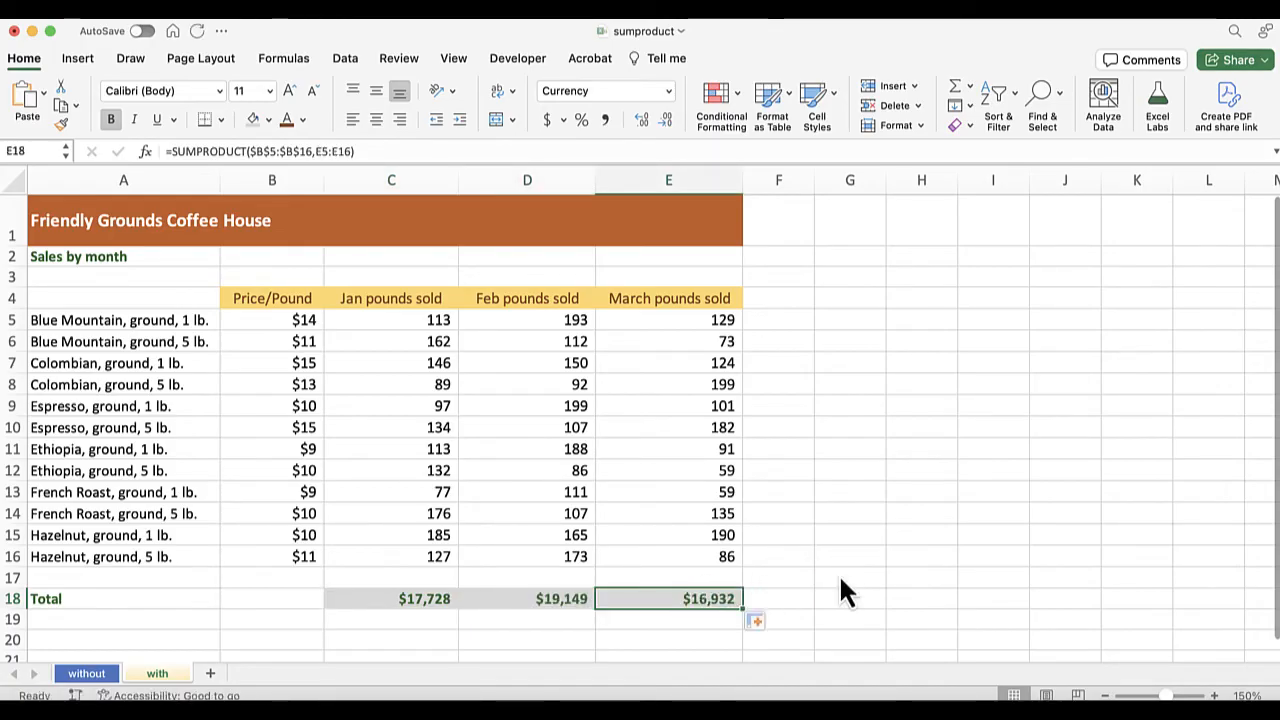